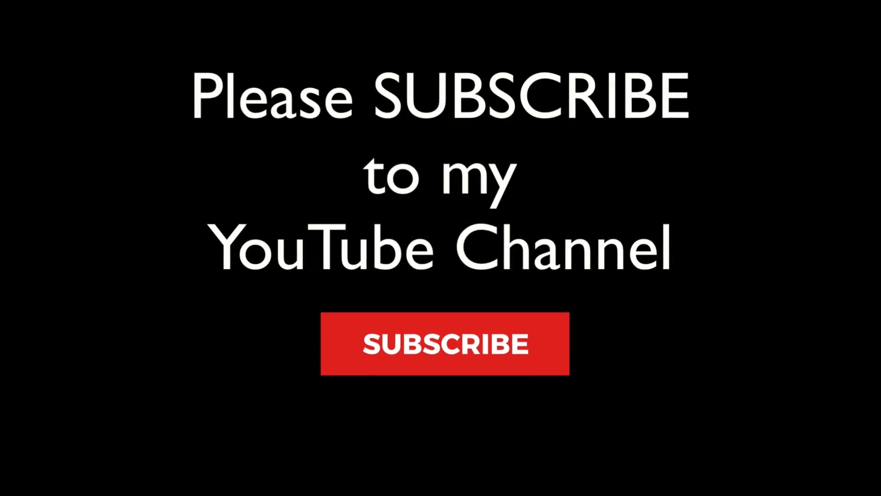
- Load _DSC0100.arw from the Desktop via File > Open into the Develop persona
left_click(445, 343)
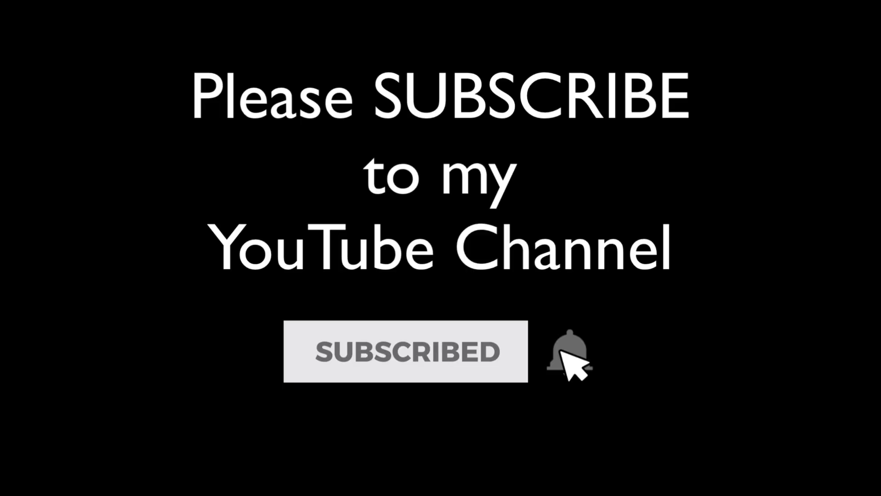
left_click(569, 351)
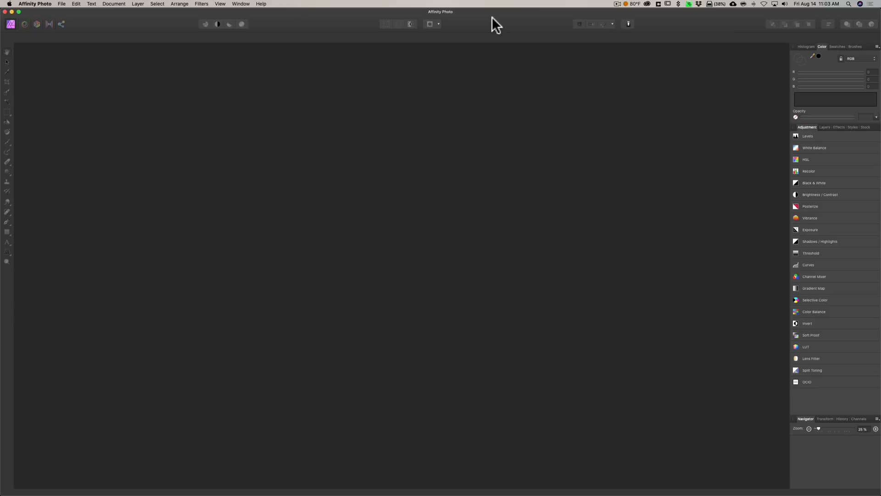
mouse_move(61, 10)
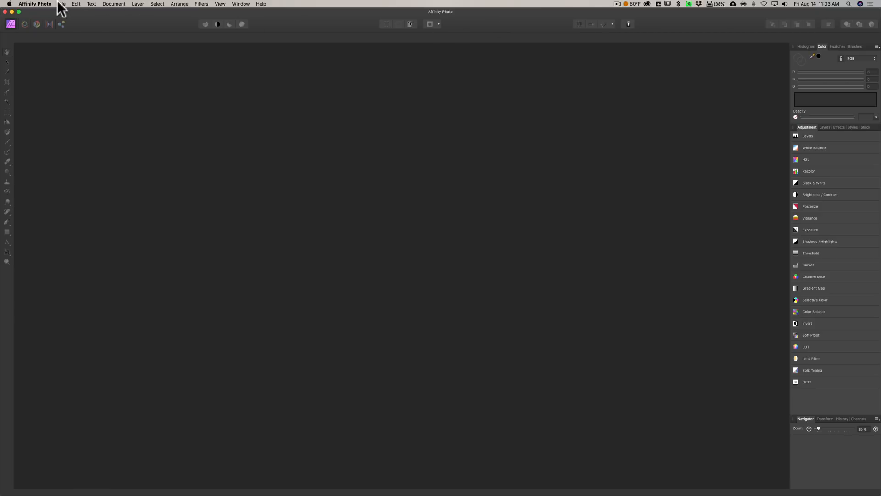
left_click(61, 4)
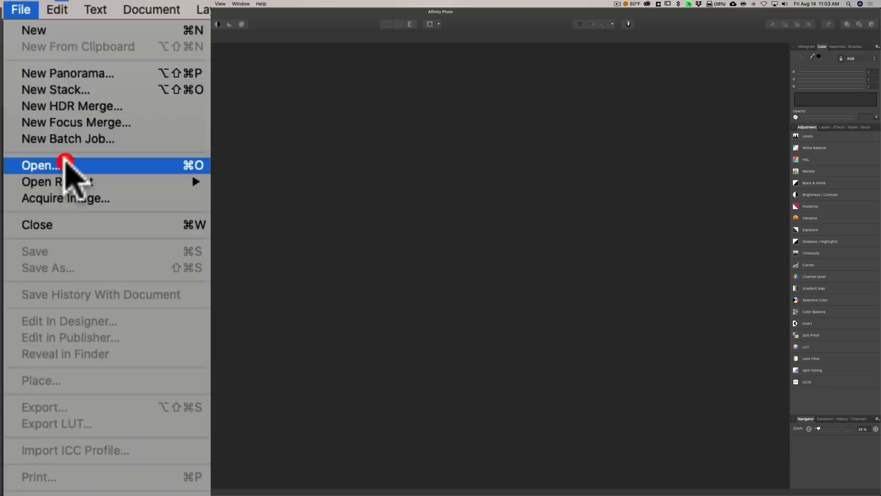
left_click(40, 165)
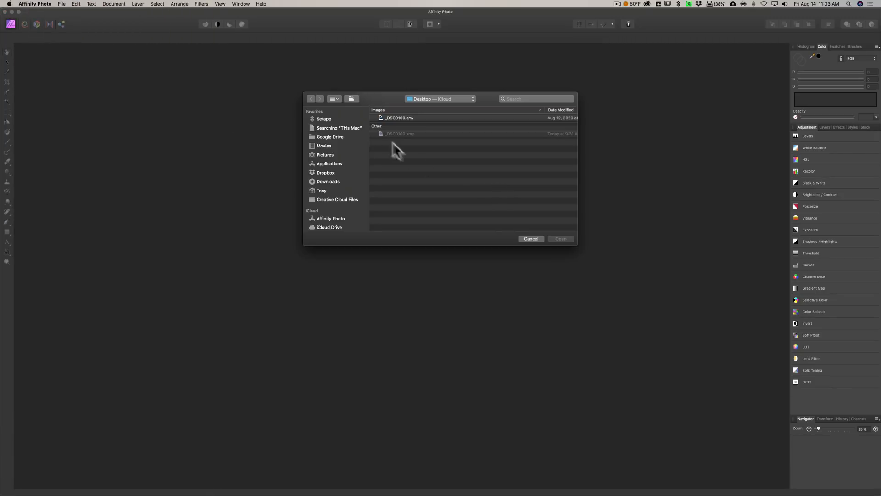
left_click(399, 118)
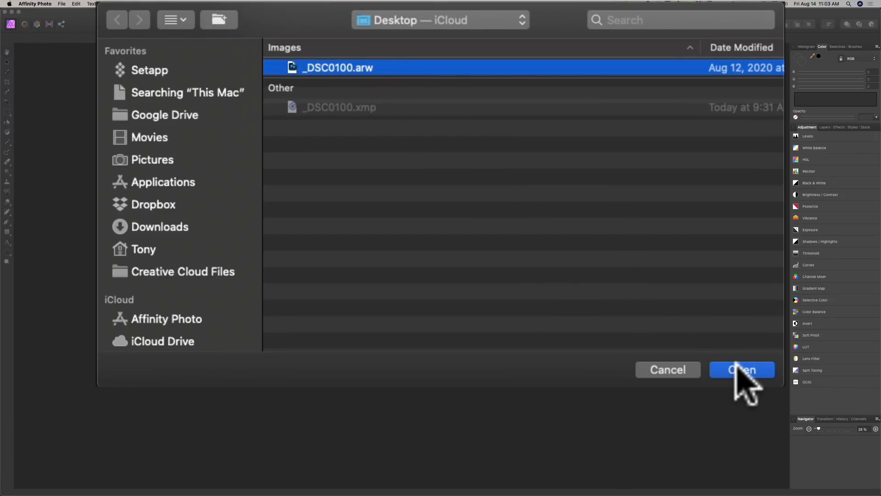
left_click(742, 369)
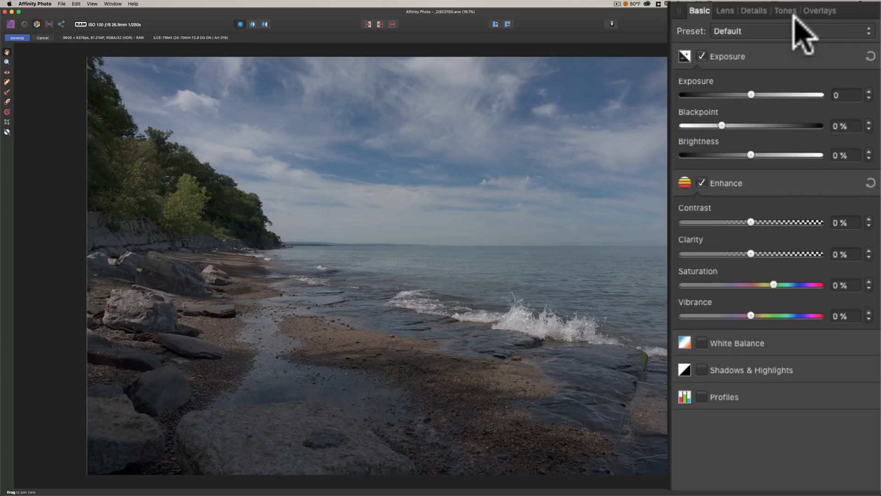
mouse_move(762, 276)
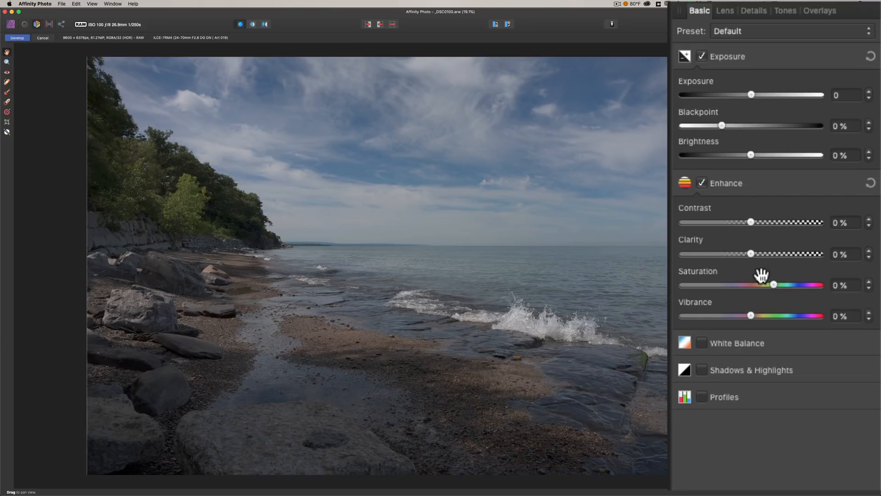
mouse_move(753, 221)
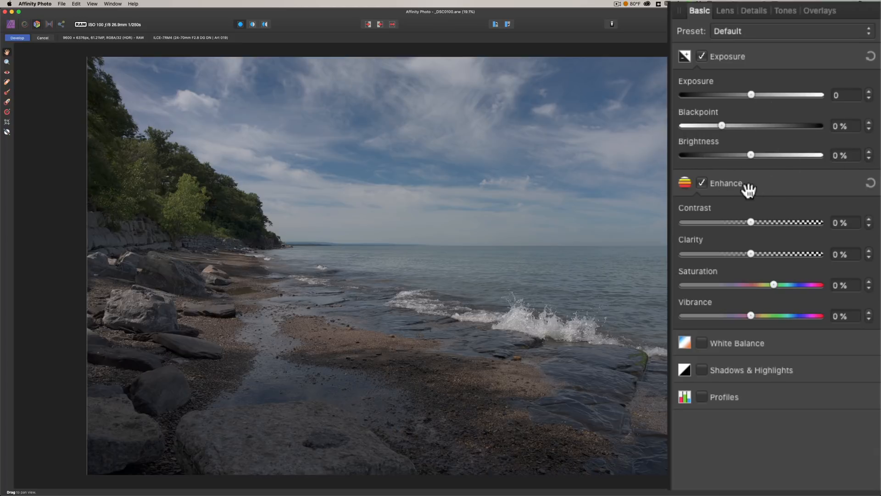
mouse_move(586, 172)
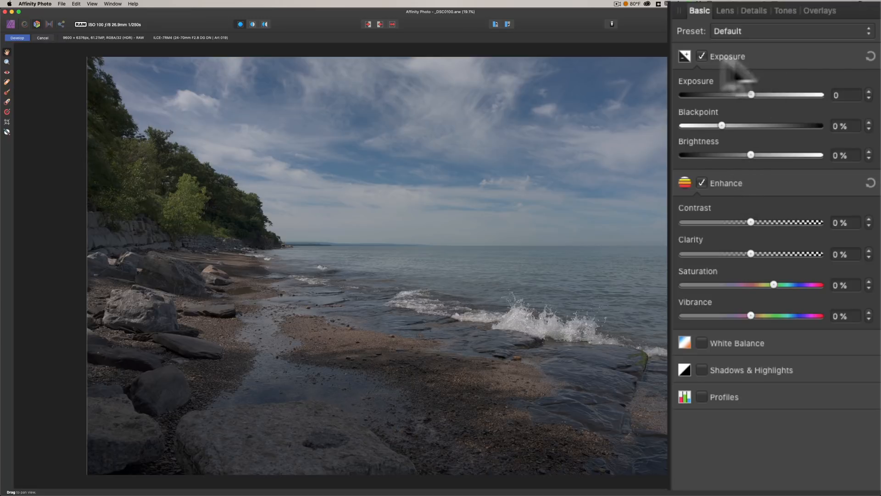
mouse_move(700, 26)
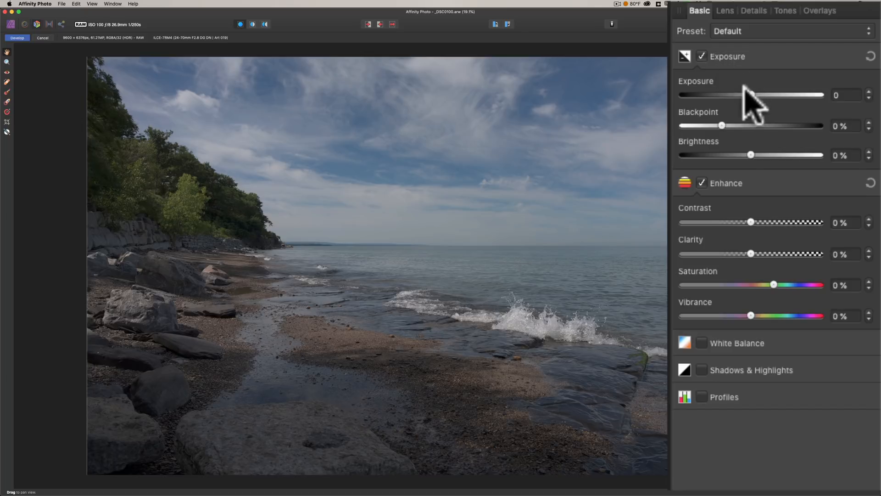
mouse_move(750, 107)
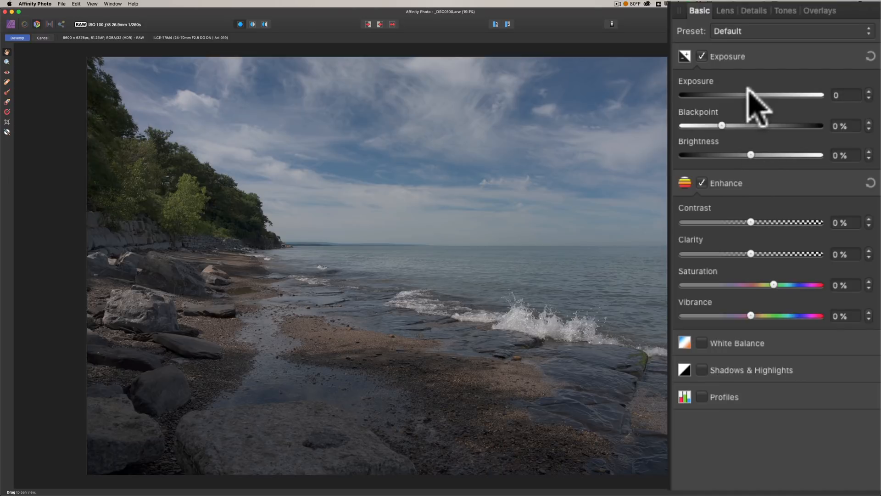
- Experiment with the Brightness slider and settle it at 19%, leaving exposure at 0
left_click_drag(753, 95, 749, 95)
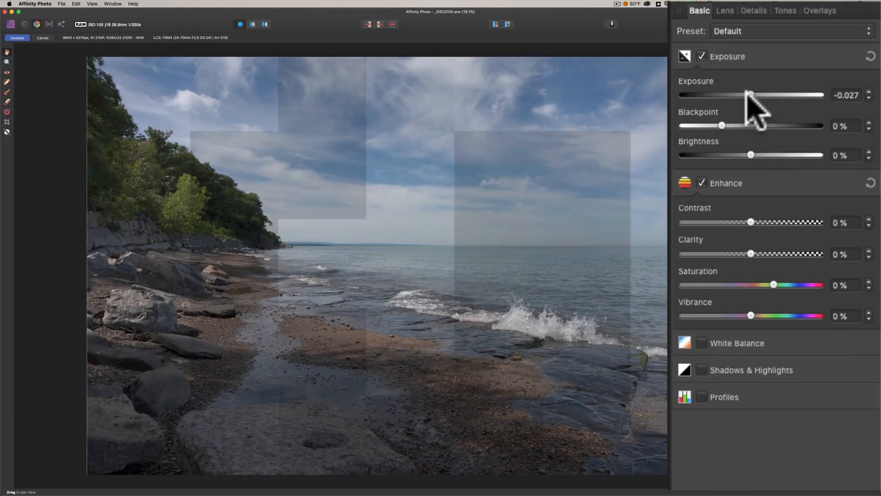
left_click_drag(750, 95, 760, 95)
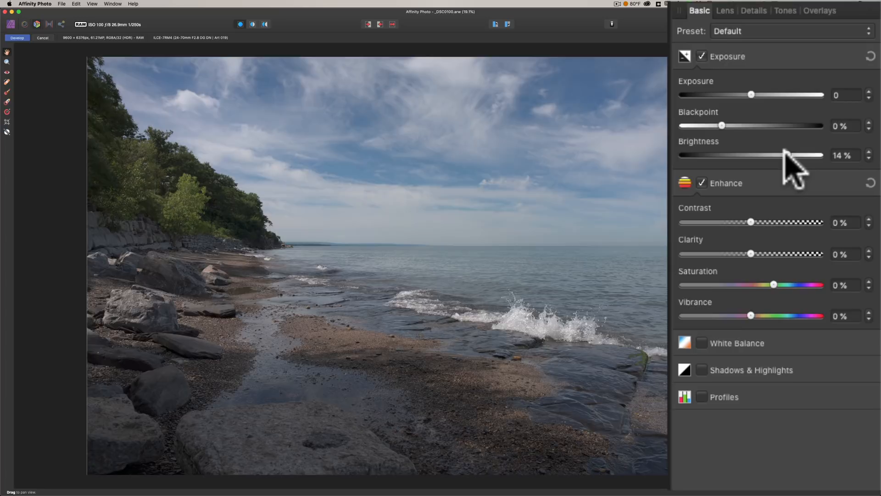
left_click_drag(768, 155, 808, 155)
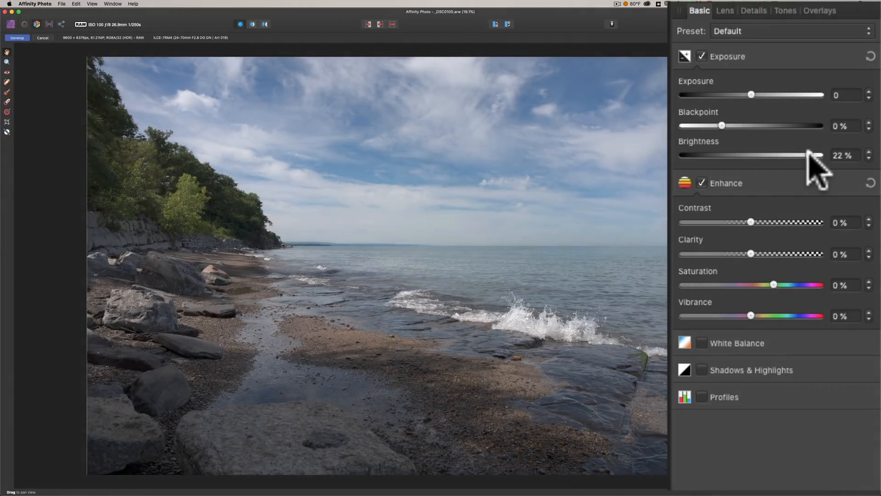
left_click_drag(807, 155, 810, 156)
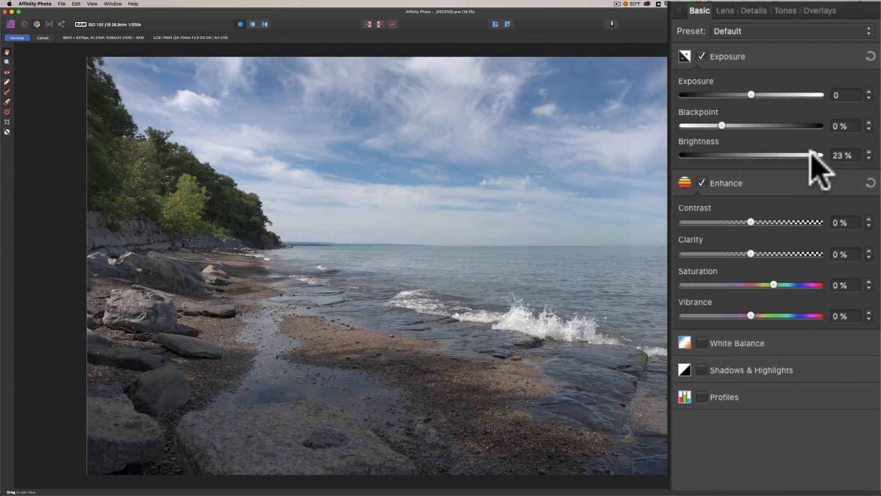
left_click_drag(808, 155, 704, 155)
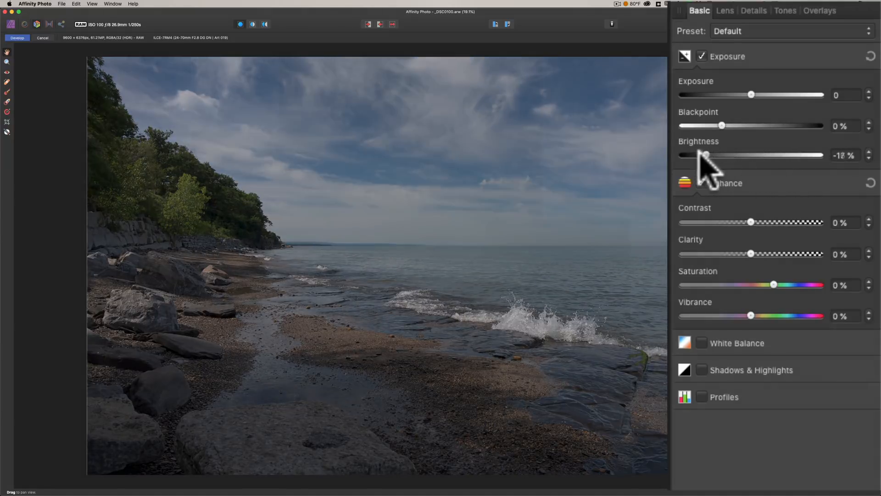
left_click_drag(704, 155, 687, 155)
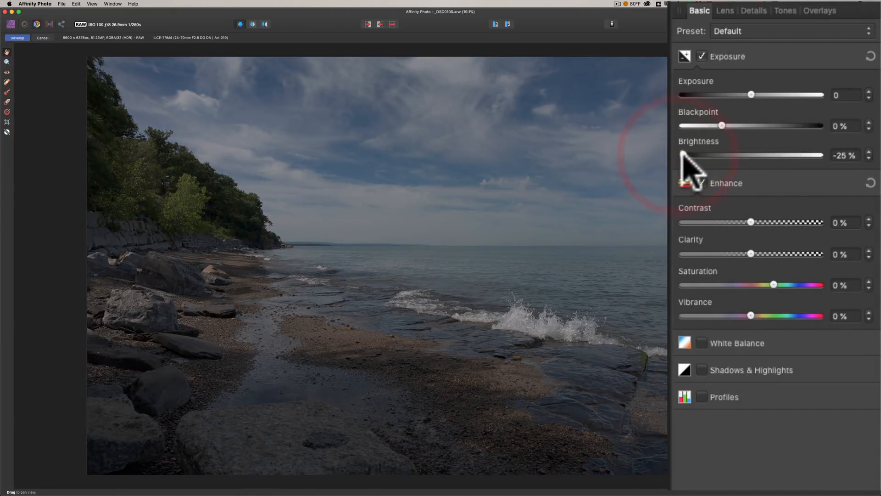
left_click_drag(683, 154, 779, 154)
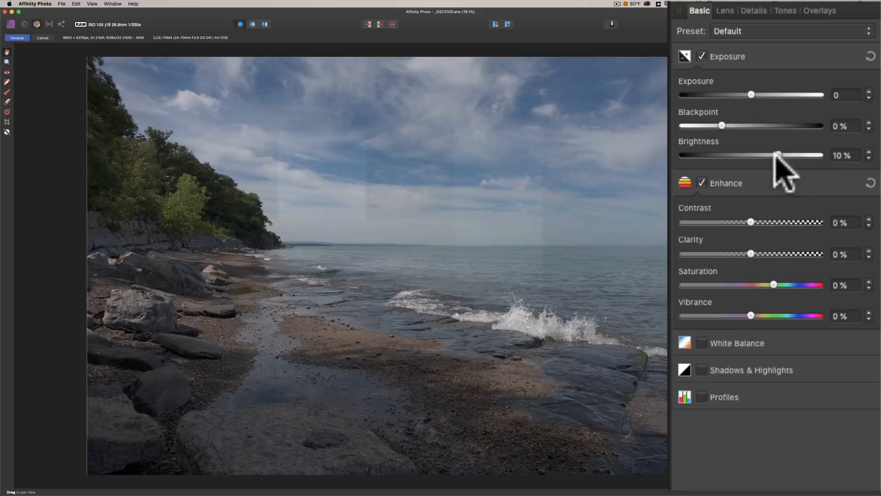
left_click_drag(779, 154, 801, 155)
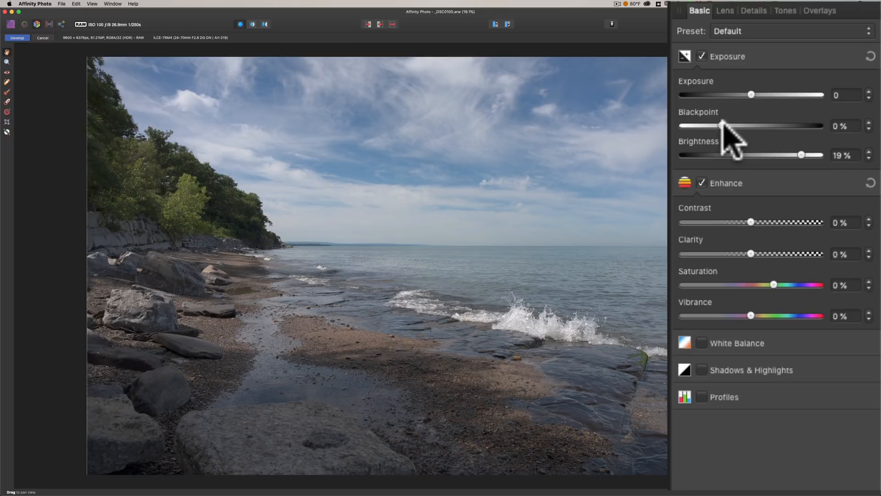
- Raise the blackpoint to 4% and add contrast up to 9%
left_click_drag(723, 126, 730, 126)
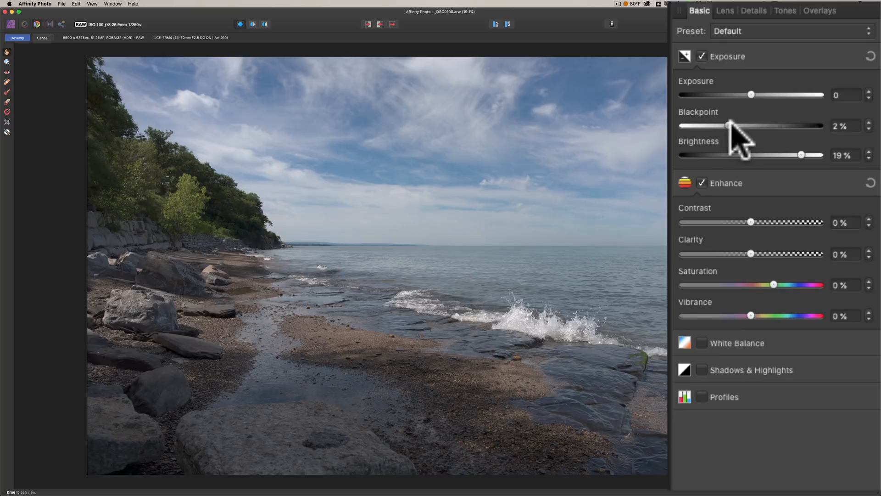
left_click_drag(729, 126, 741, 126)
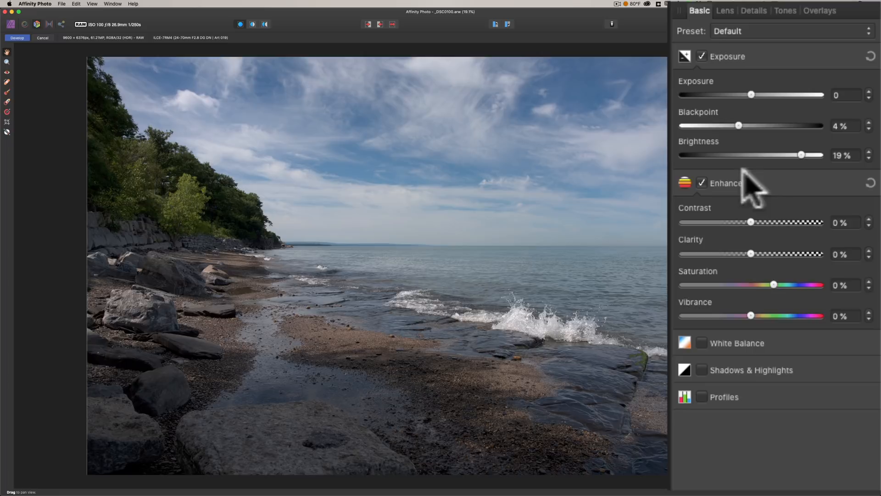
mouse_move(762, 208)
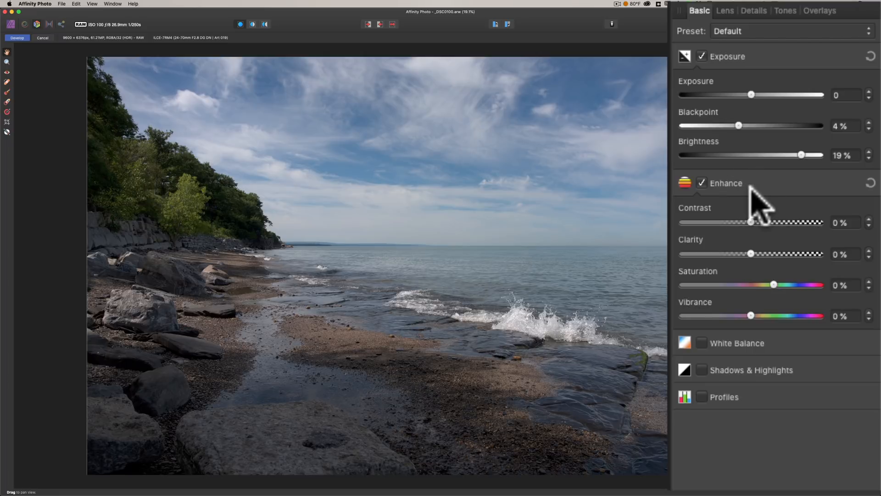
mouse_move(765, 337)
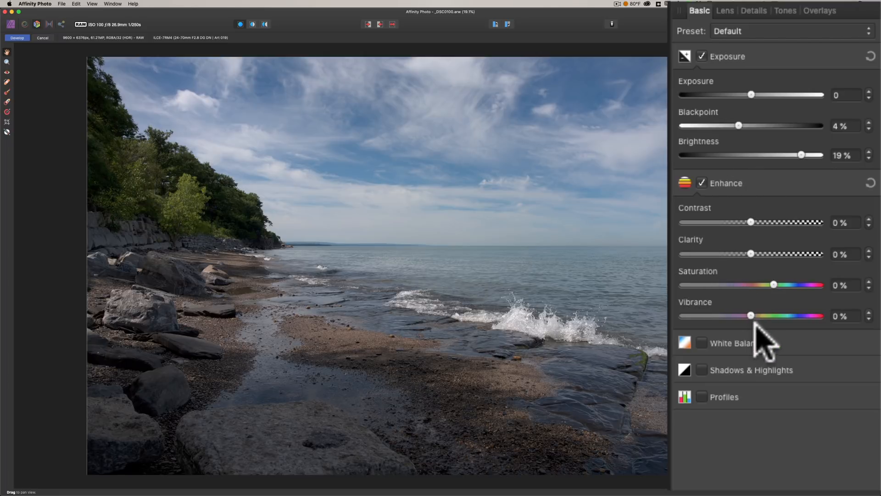
left_click_drag(775, 285, 781, 284)
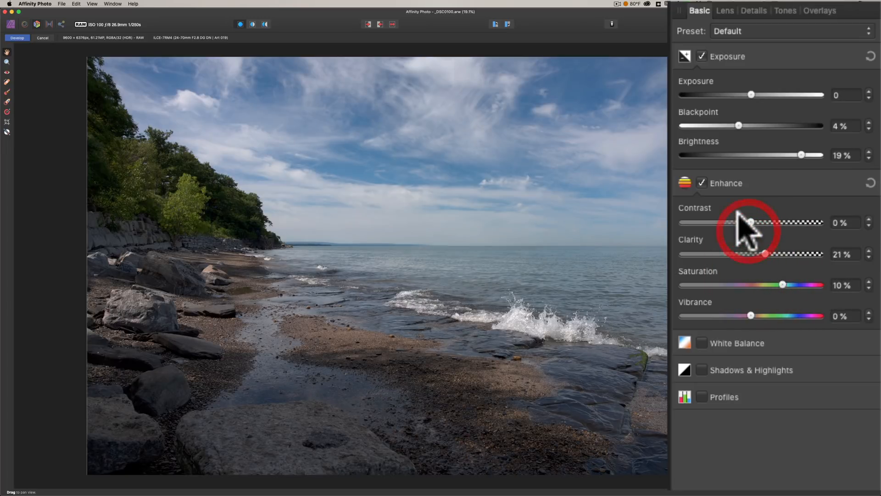
left_click_drag(749, 222, 760, 222)
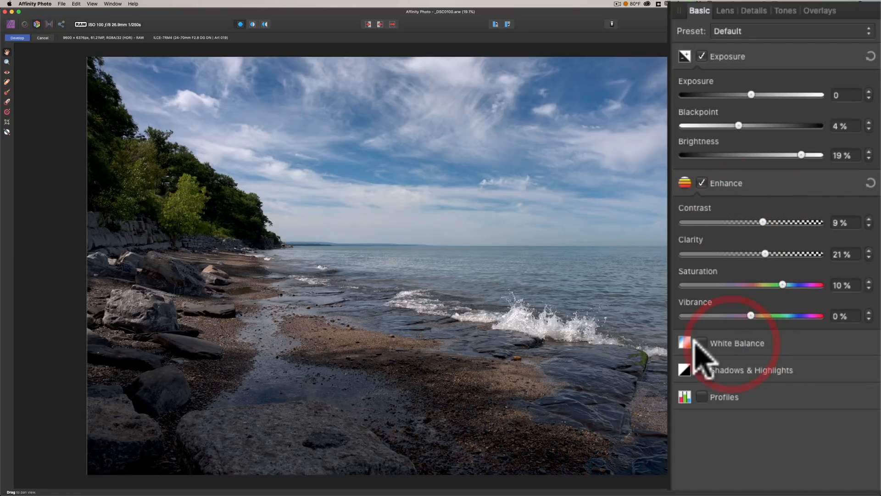
- Enable Shadows & Highlights with highlights at -37% and shadows at 48%
left_click(701, 343)
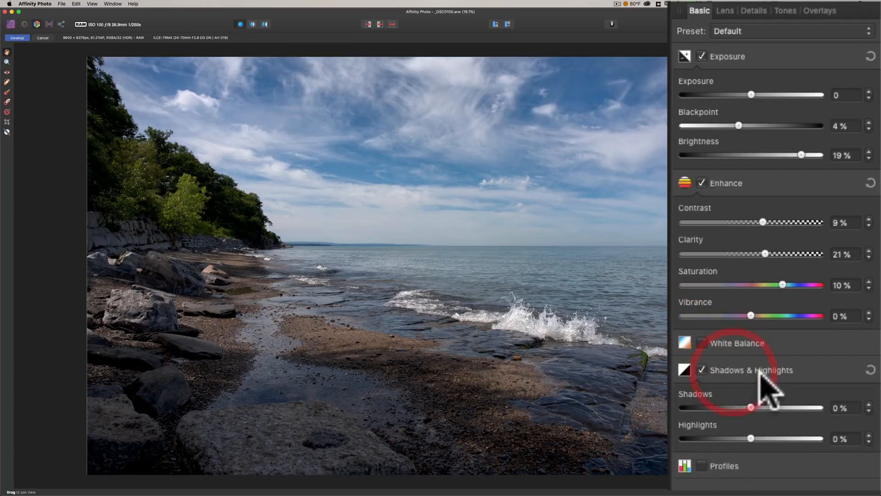
left_click_drag(750, 439, 758, 438)
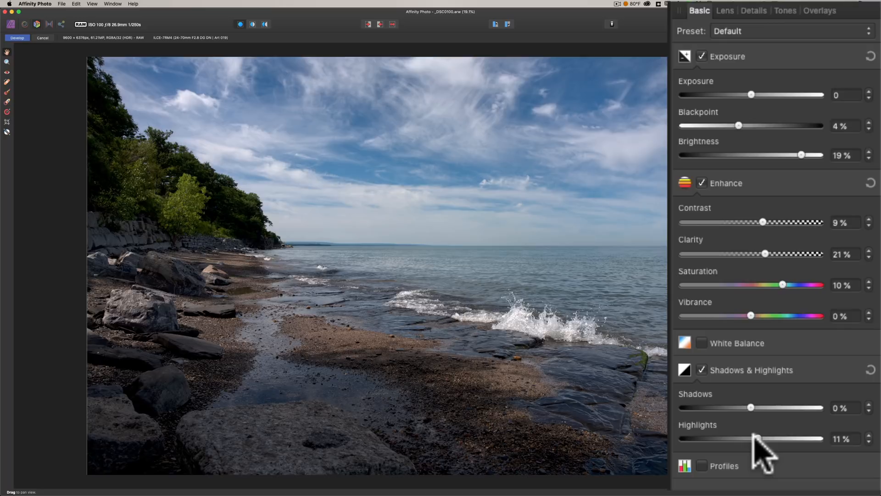
left_click_drag(757, 439, 725, 439)
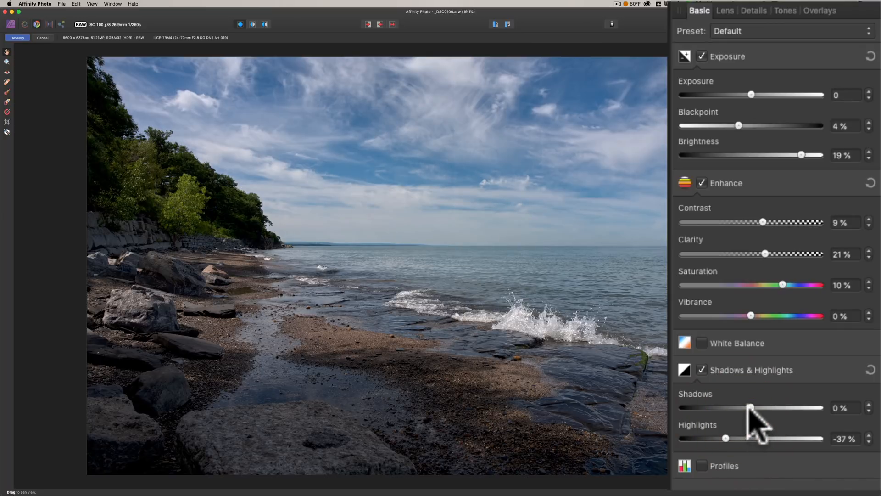
left_click_drag(752, 408, 776, 407)
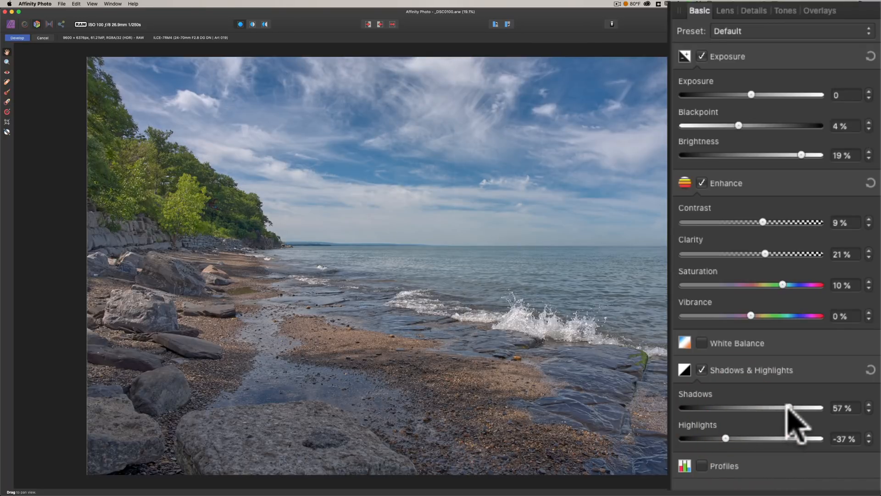
left_click_drag(775, 408, 769, 408)
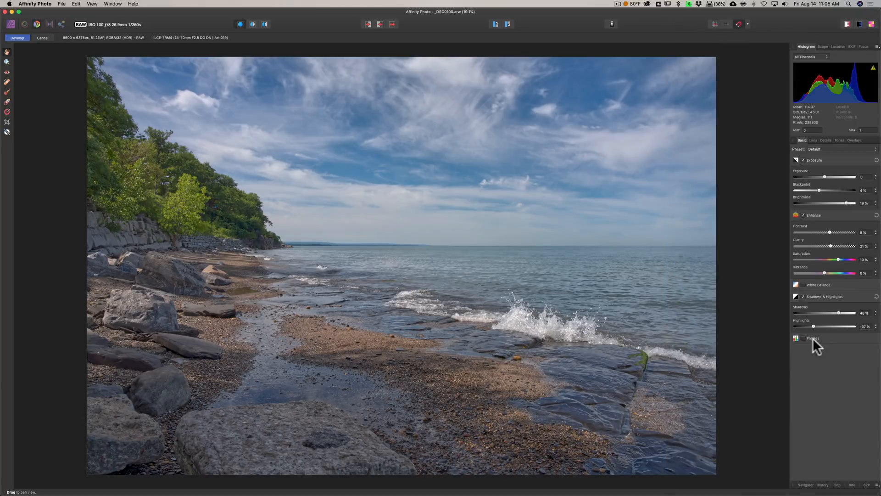
- Enable Profiles and choose an output colour profile from the list
left_click(812, 338)
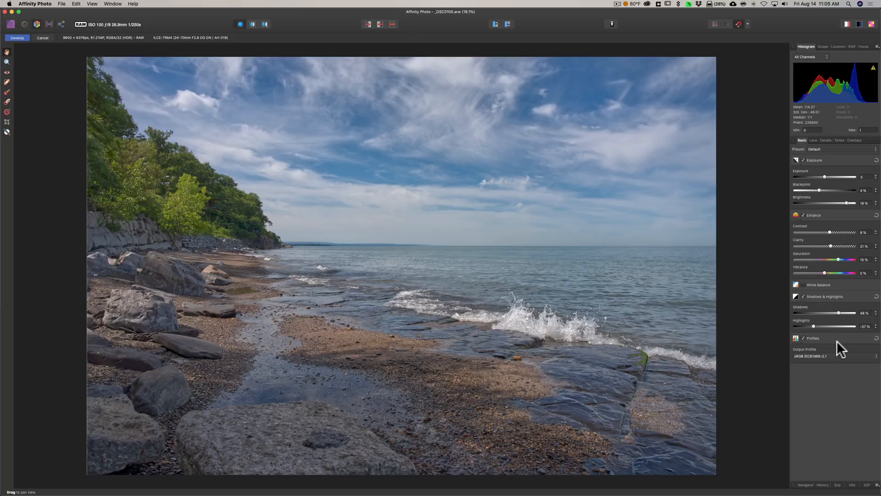
mouse_move(855, 363)
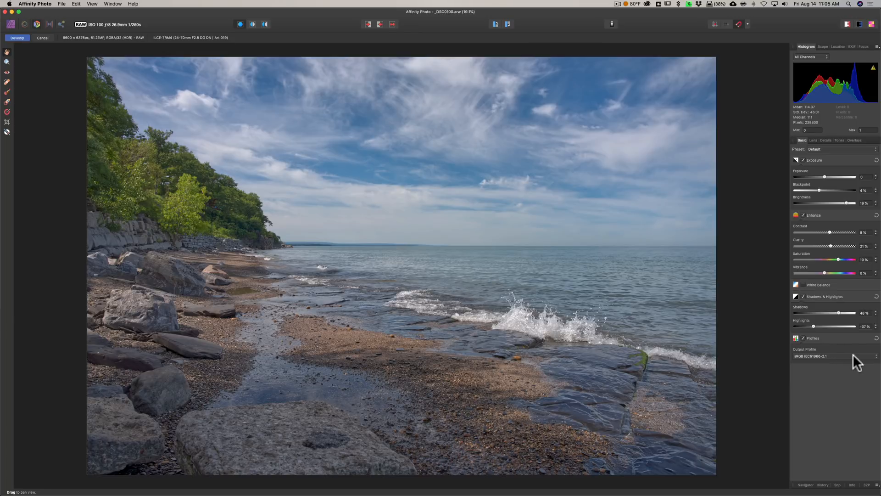
left_click(832, 356)
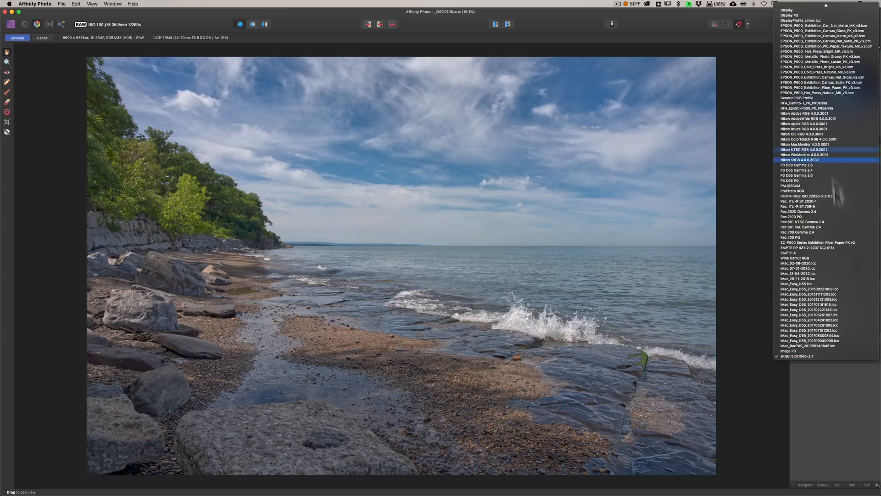
left_click(795, 356)
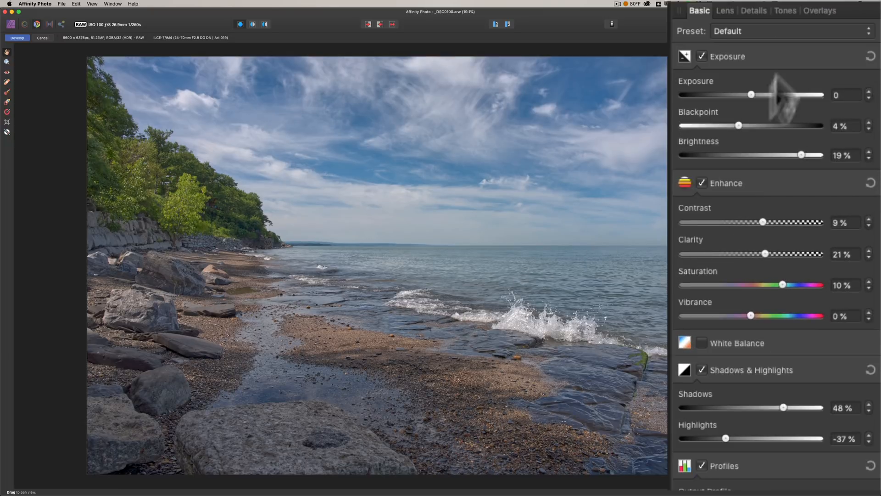
- In the Lens settings, enable Remove Lens Vignette at 100% intensity after toggling to compare
left_click(724, 10)
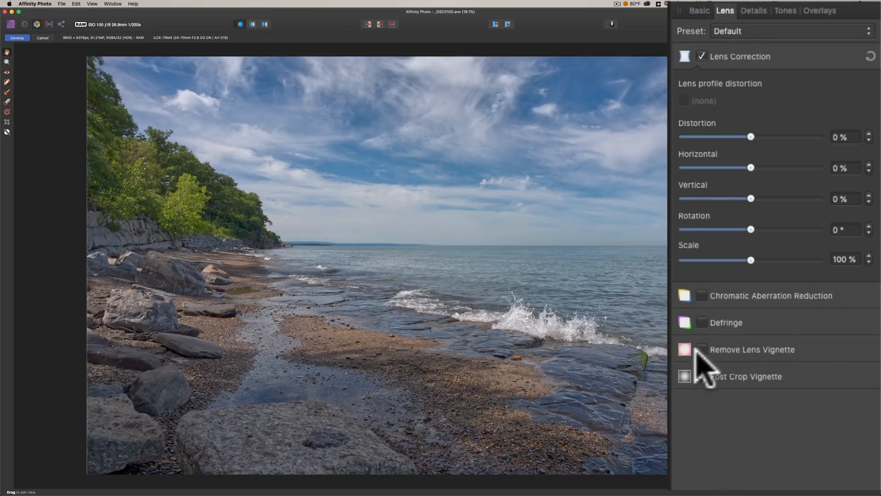
left_click(701, 349)
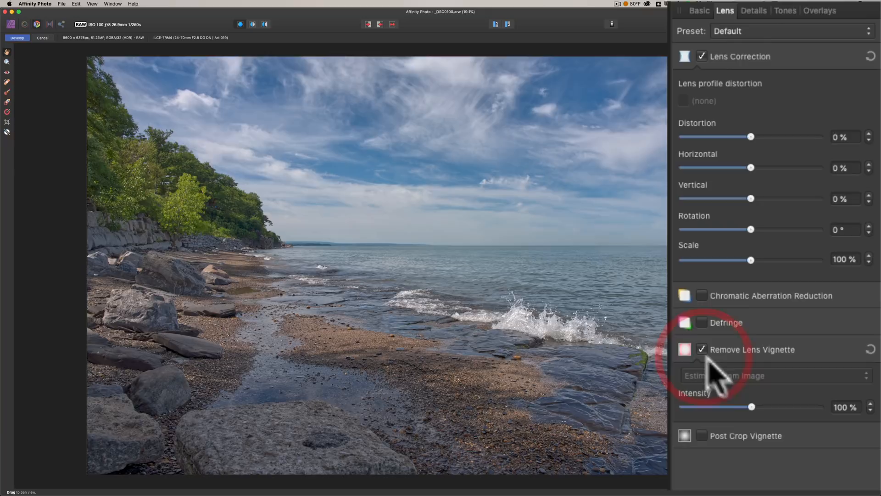
left_click(702, 349)
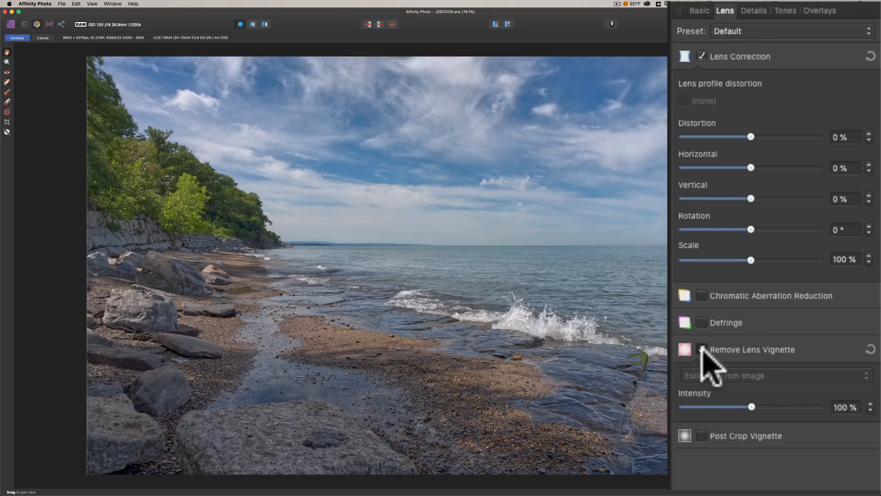
left_click(701, 349)
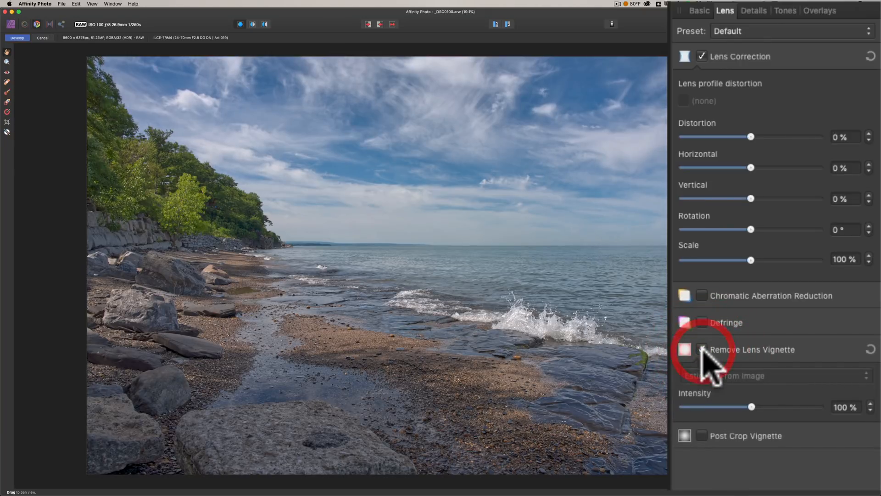
left_click(701, 349)
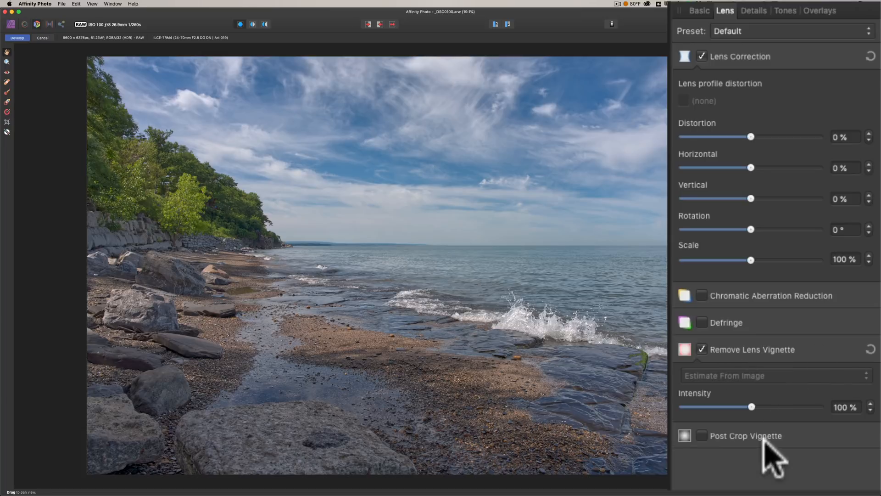
mouse_move(771, 180)
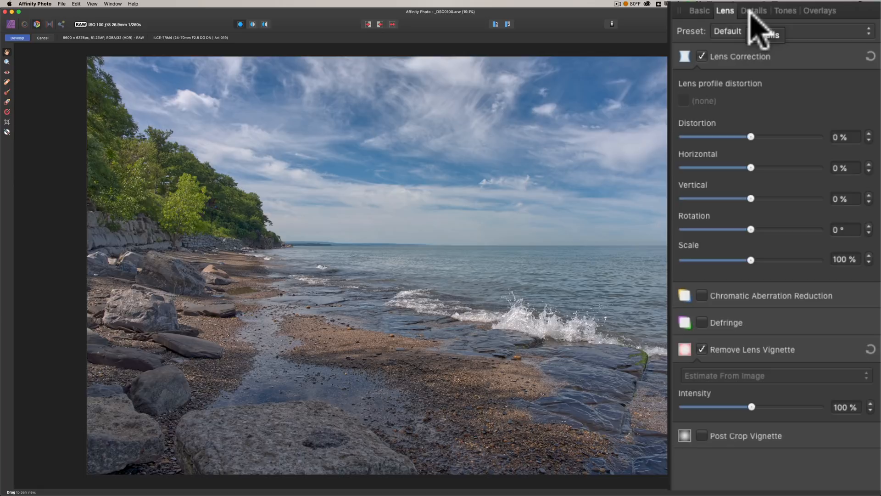
- In Details, enable detail refinement and noise reduction with luminance and colour noise at 16%
left_click(755, 10)
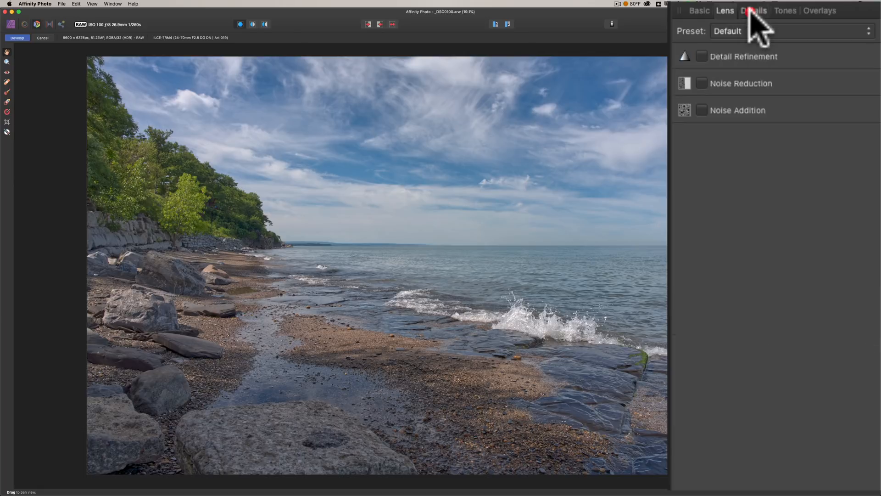
left_click(702, 56)
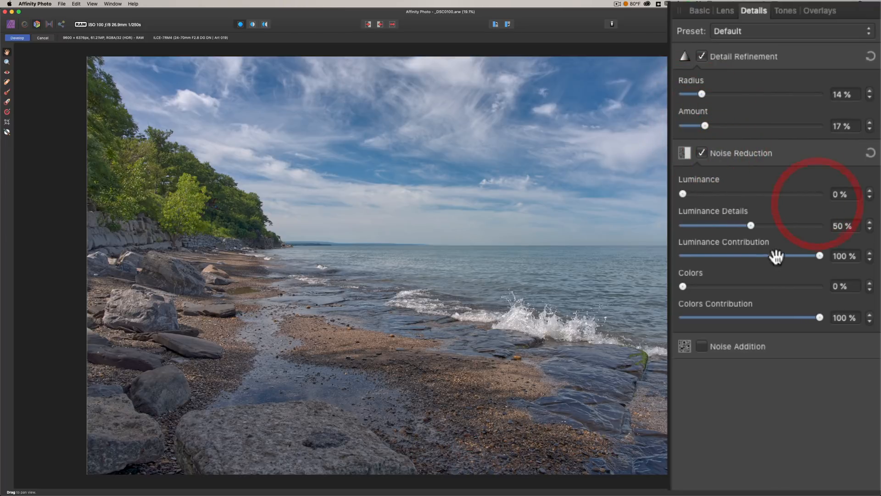
left_click_drag(683, 193, 706, 194)
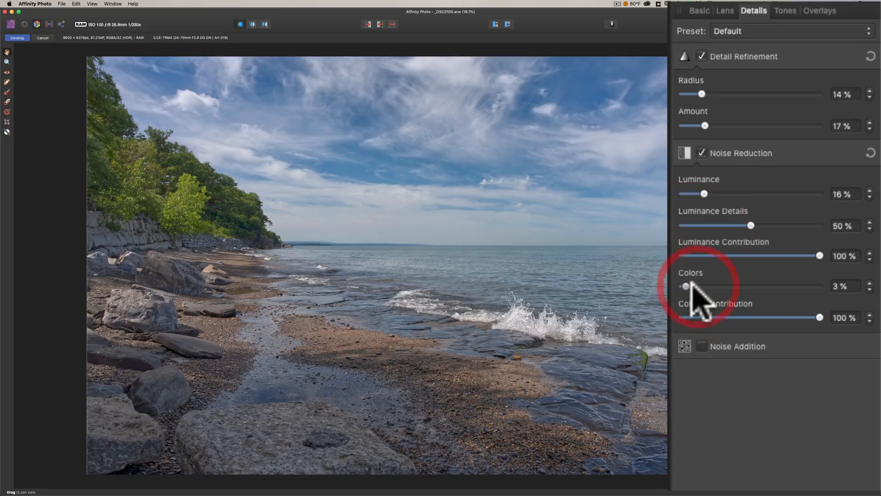
left_click_drag(686, 286, 705, 287)
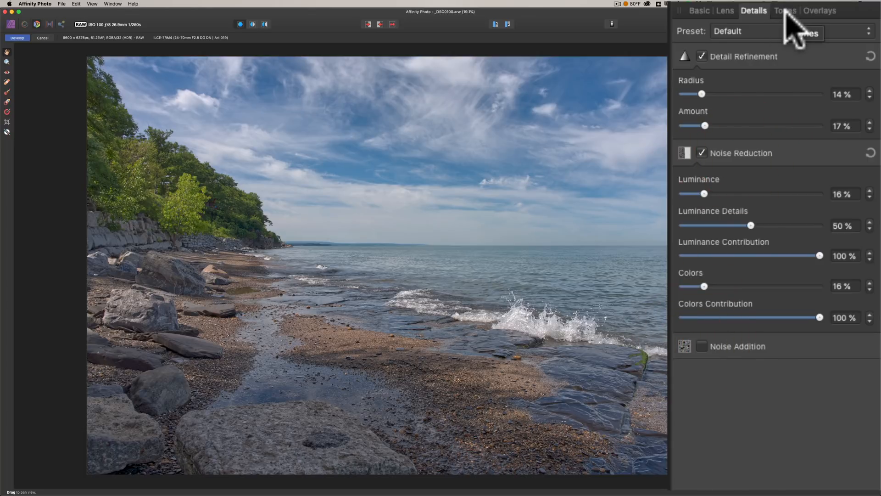
mouse_move(792, 37)
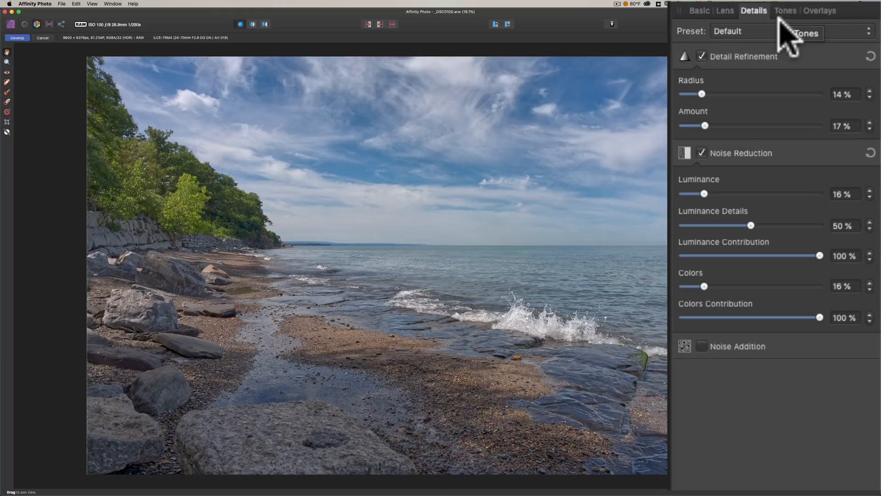
- In Tones, enable Curves and shape a gentle S-curve for midtone contrast
left_click(785, 10)
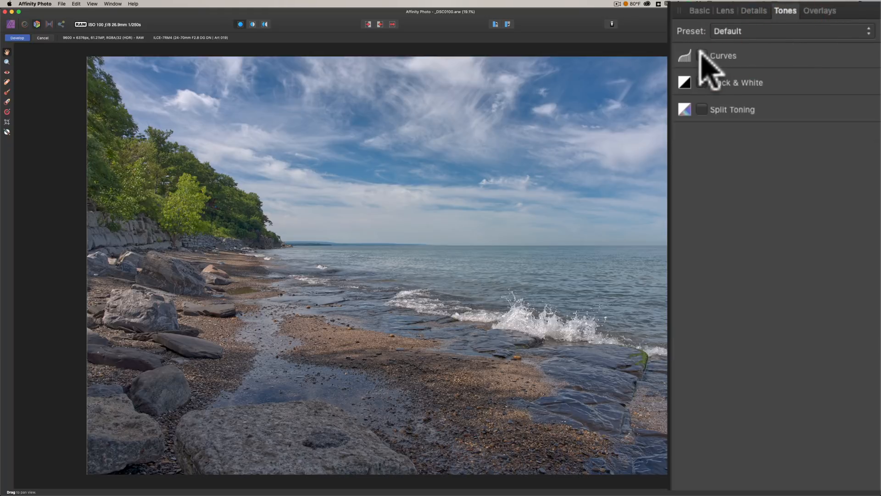
left_click(724, 56)
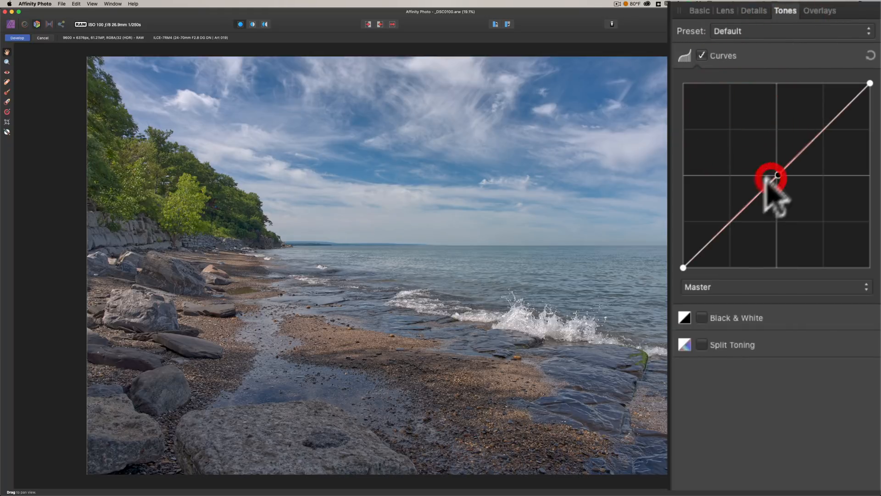
left_click_drag(776, 175, 734, 221)
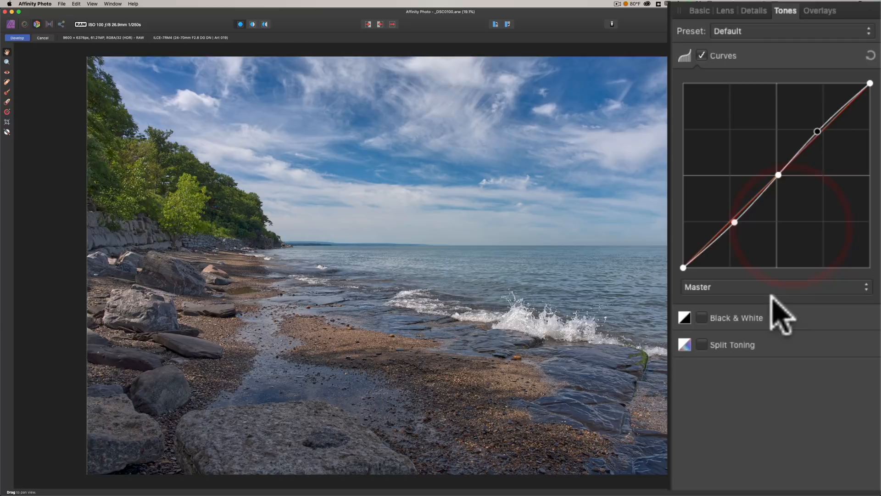
left_click(702, 318)
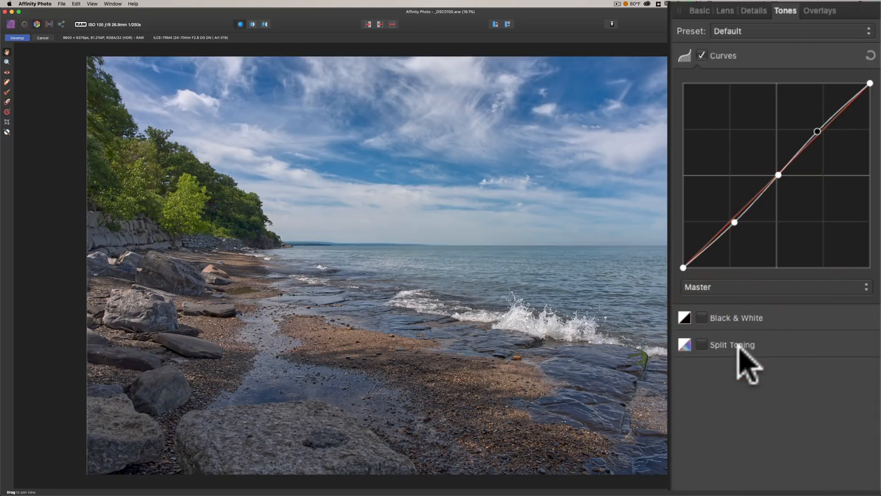
- Briefly expand and collapse Split Toning unchanged, then move to the Overlays settings
left_click(702, 344)
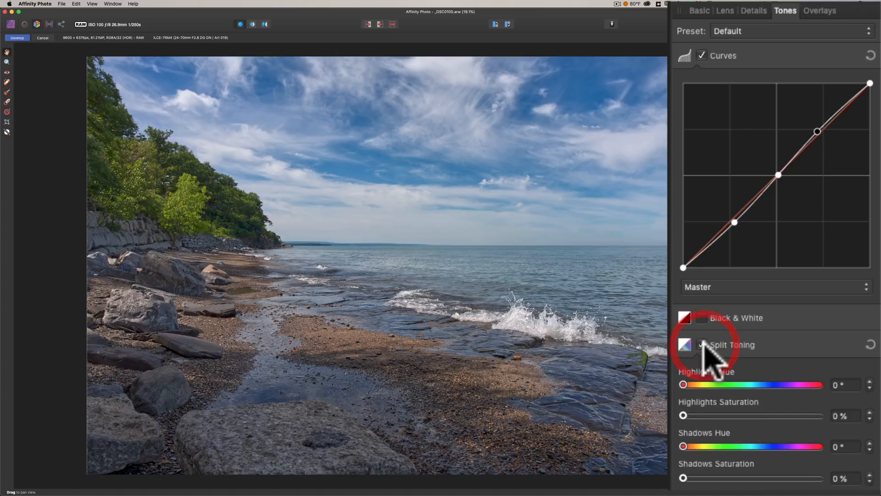
left_click(728, 344)
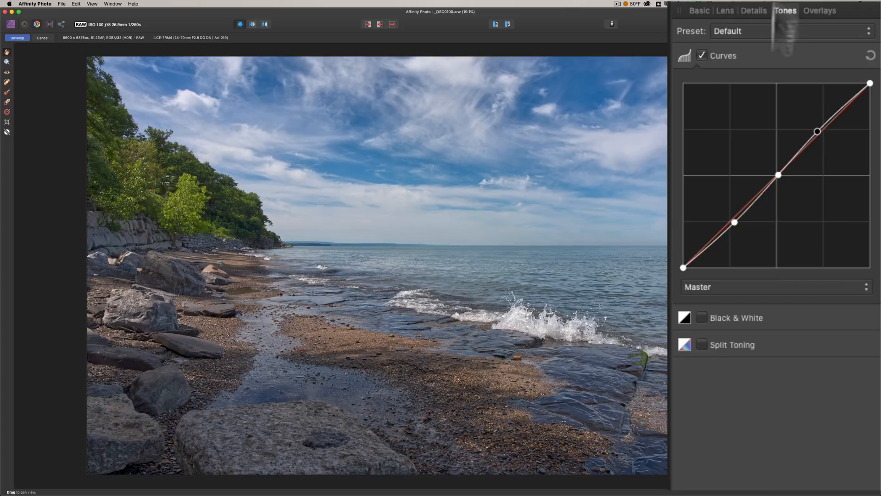
left_click(820, 10)
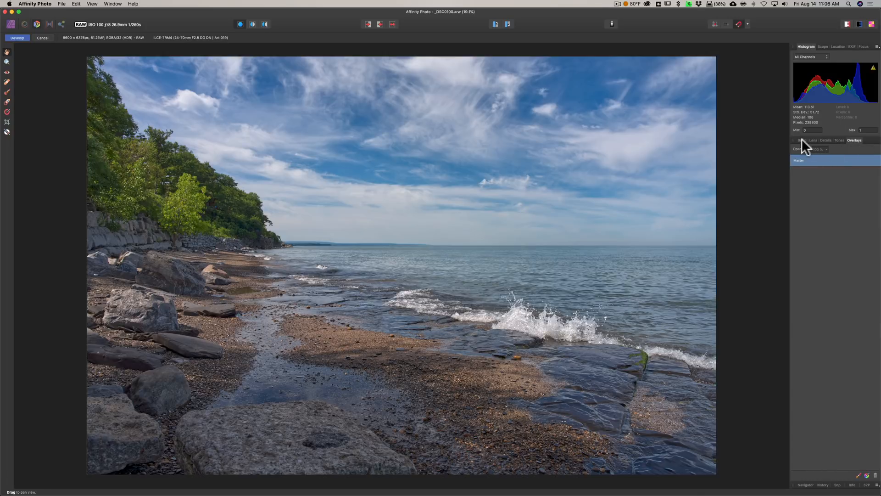
- Return to the Basic development settings with all adjustments ready to commit
left_click(801, 139)
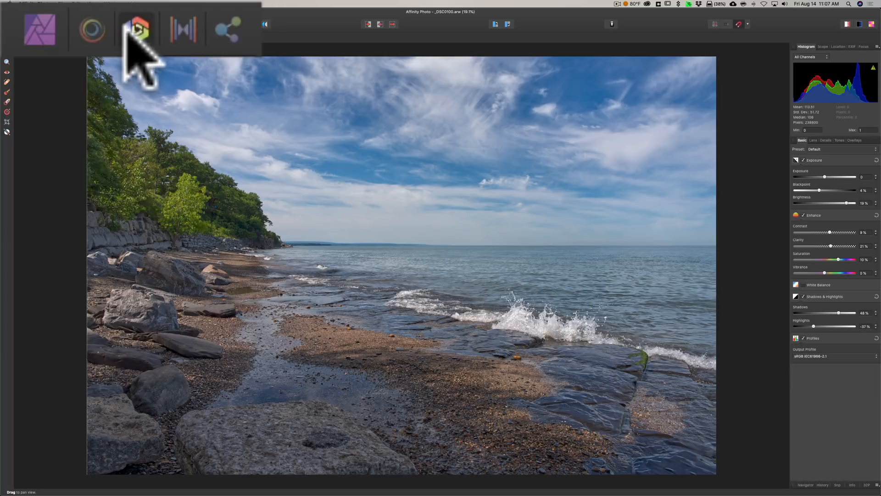
mouse_move(116, 62)
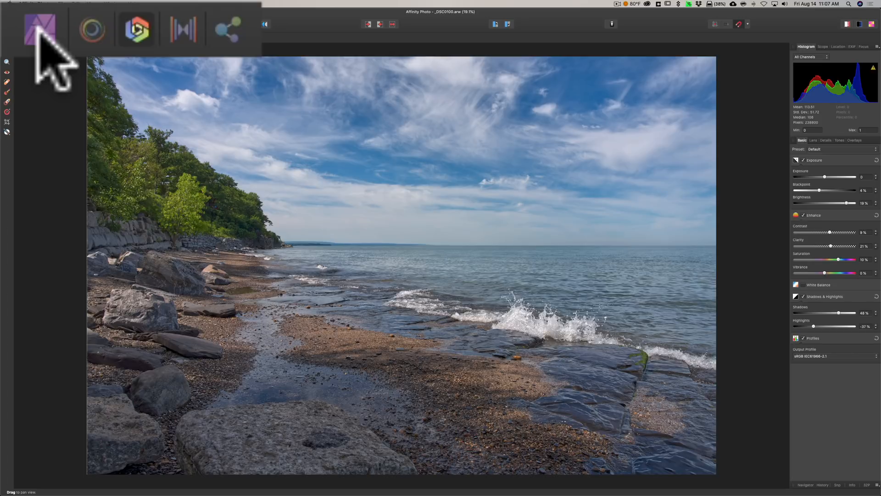
left_click(40, 30)
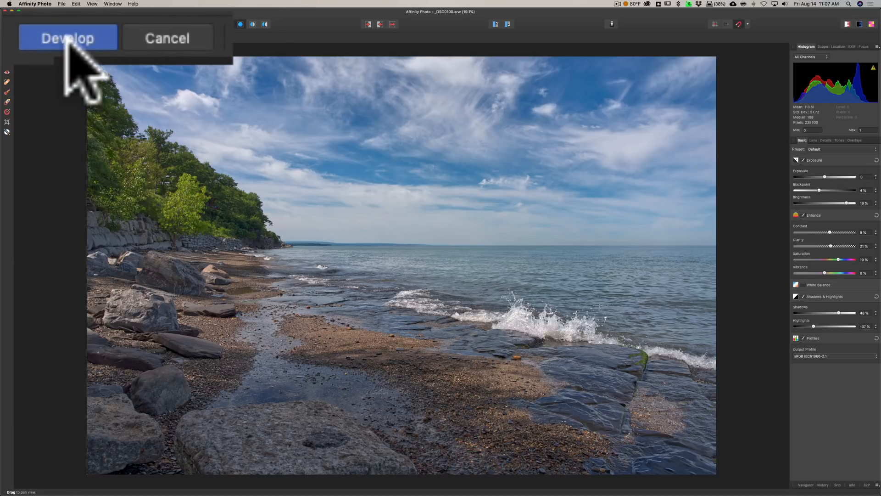
- Commit the RAW development to a Background layer, browse Layers, Effects, Styles and Stock, and return to Adjustments
left_click(67, 38)
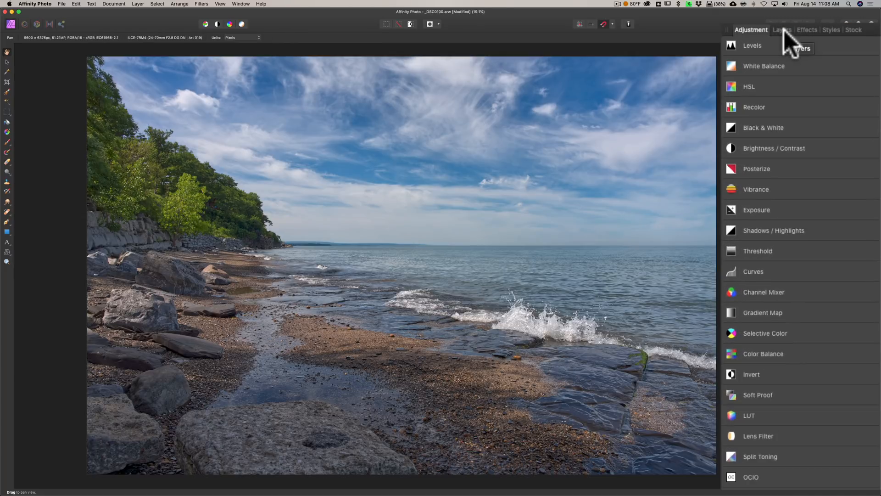
left_click(781, 30)
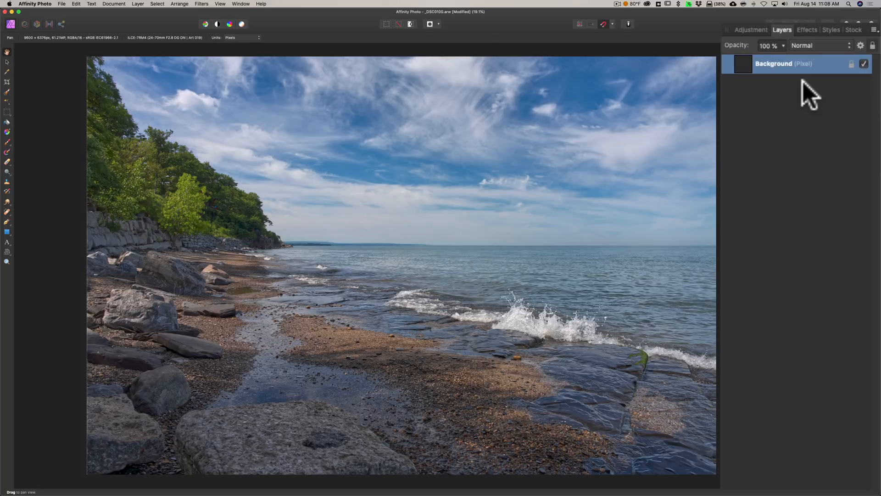
mouse_move(801, 50)
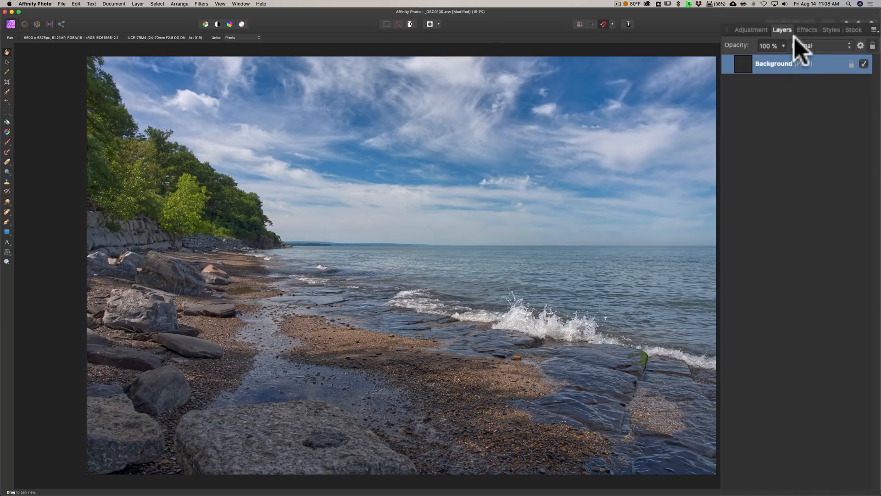
left_click(807, 29)
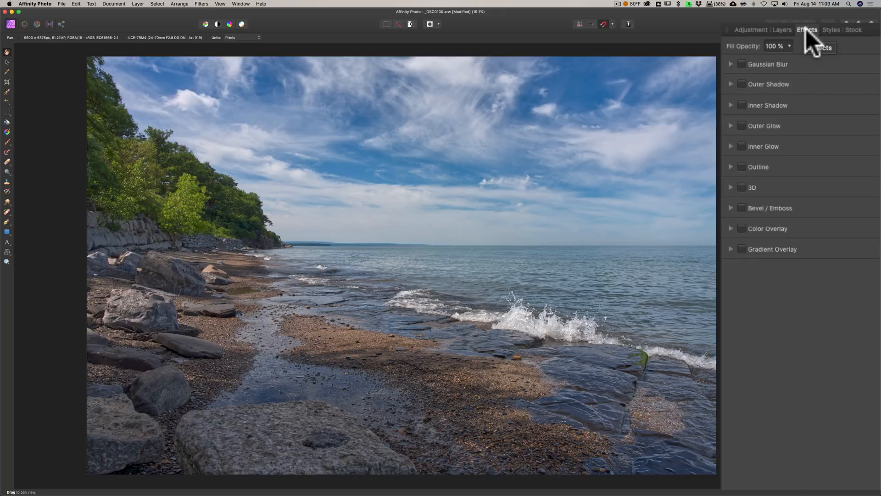
mouse_move(835, 42)
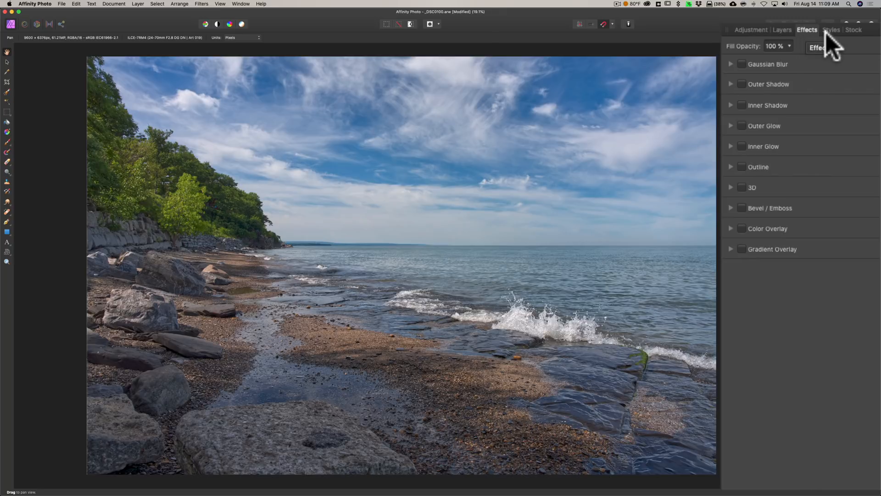
left_click(832, 30)
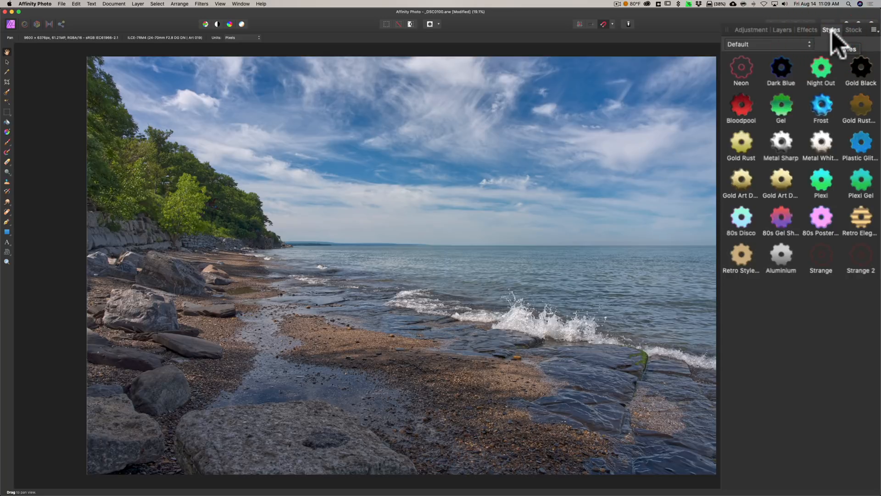
left_click(853, 30)
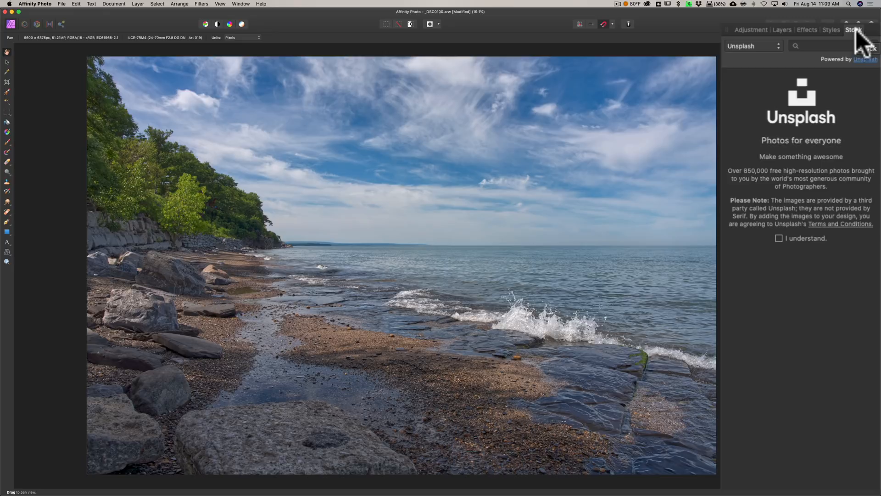
mouse_move(817, 60)
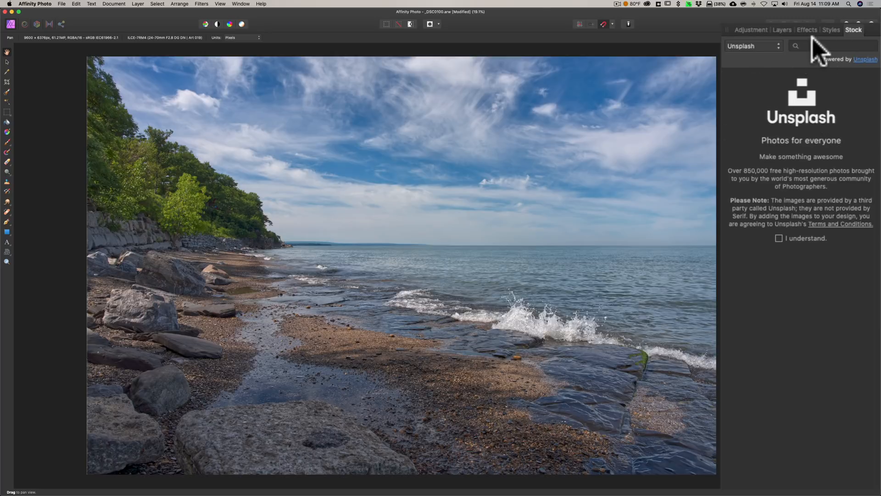
left_click(751, 29)
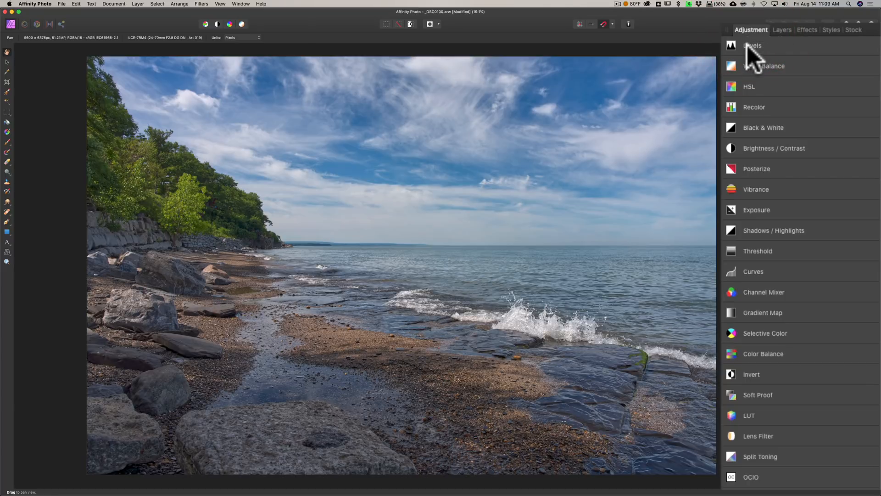
mouse_move(756, 79)
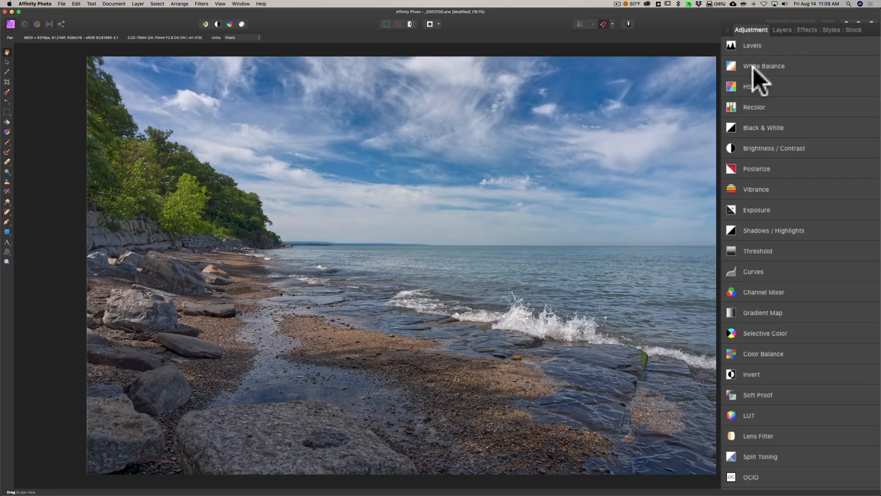
mouse_move(758, 256)
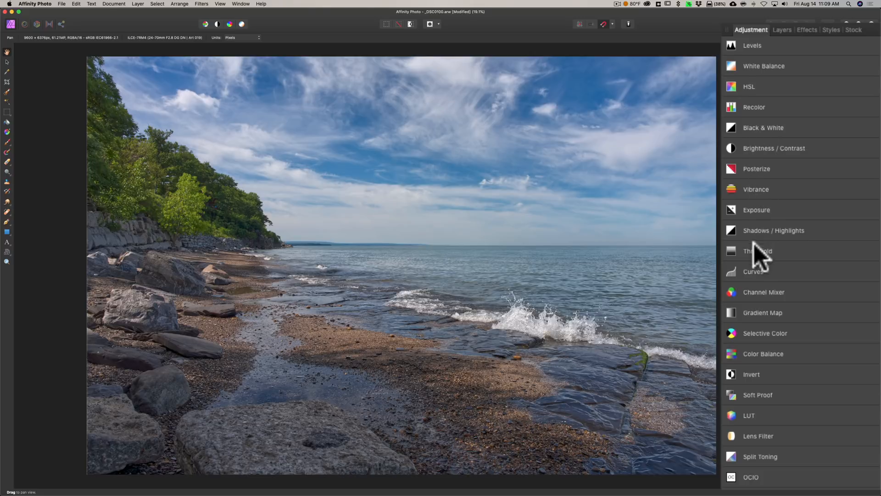
- Add a Levels adjustment with the black level raised to 4%
left_click(753, 45)
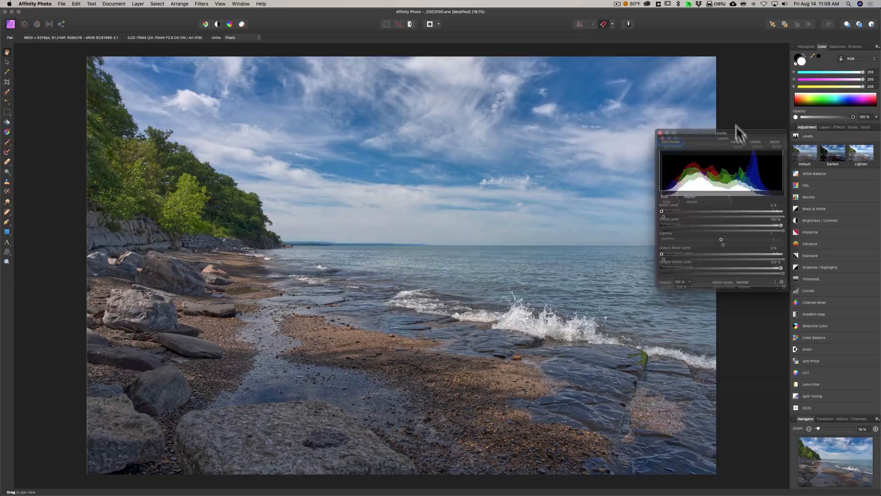
left_click_drag(722, 134, 705, 100)
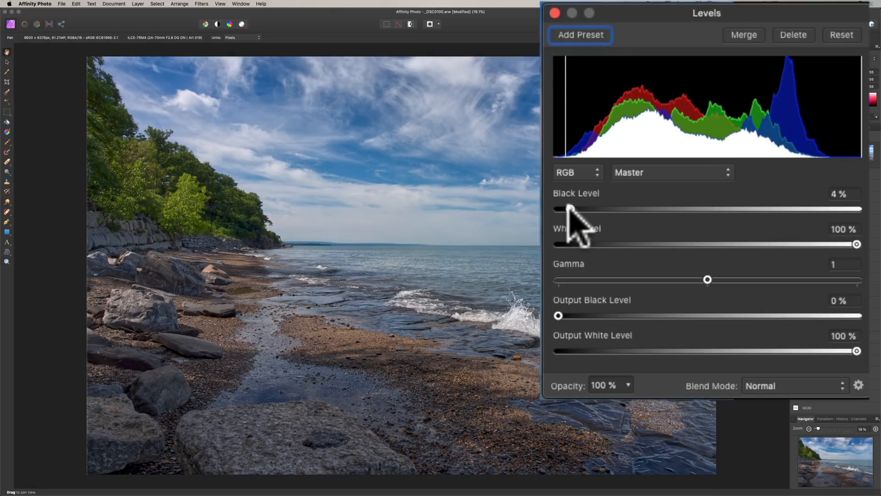
left_click_drag(858, 244, 821, 244)
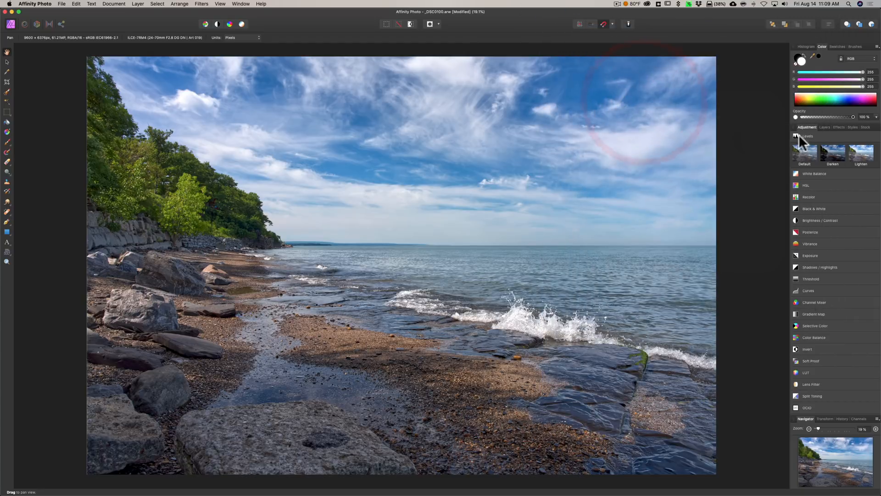
- Reveal the Layers list showing the Levels adjustment above the Background pixel layer
left_click(805, 136)
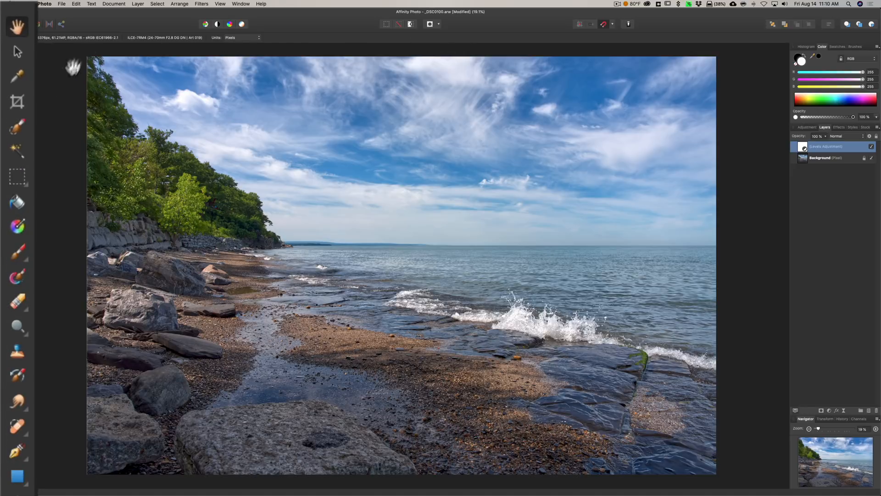
mouse_move(421, 149)
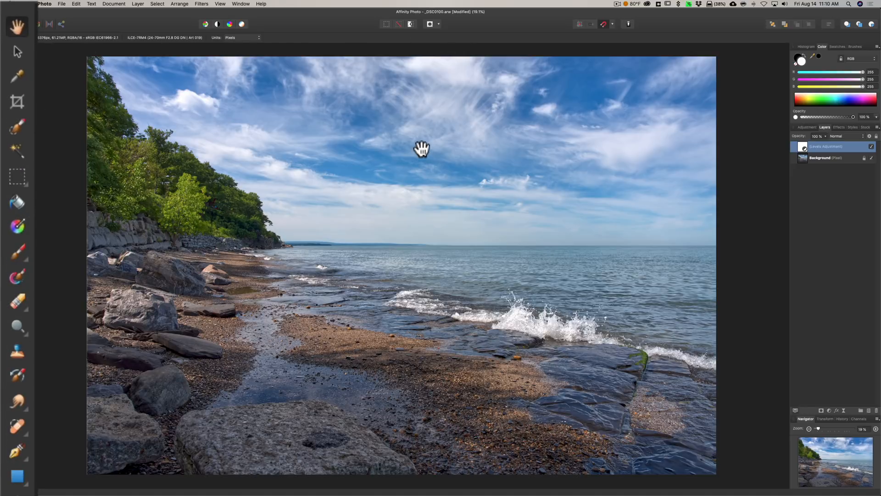